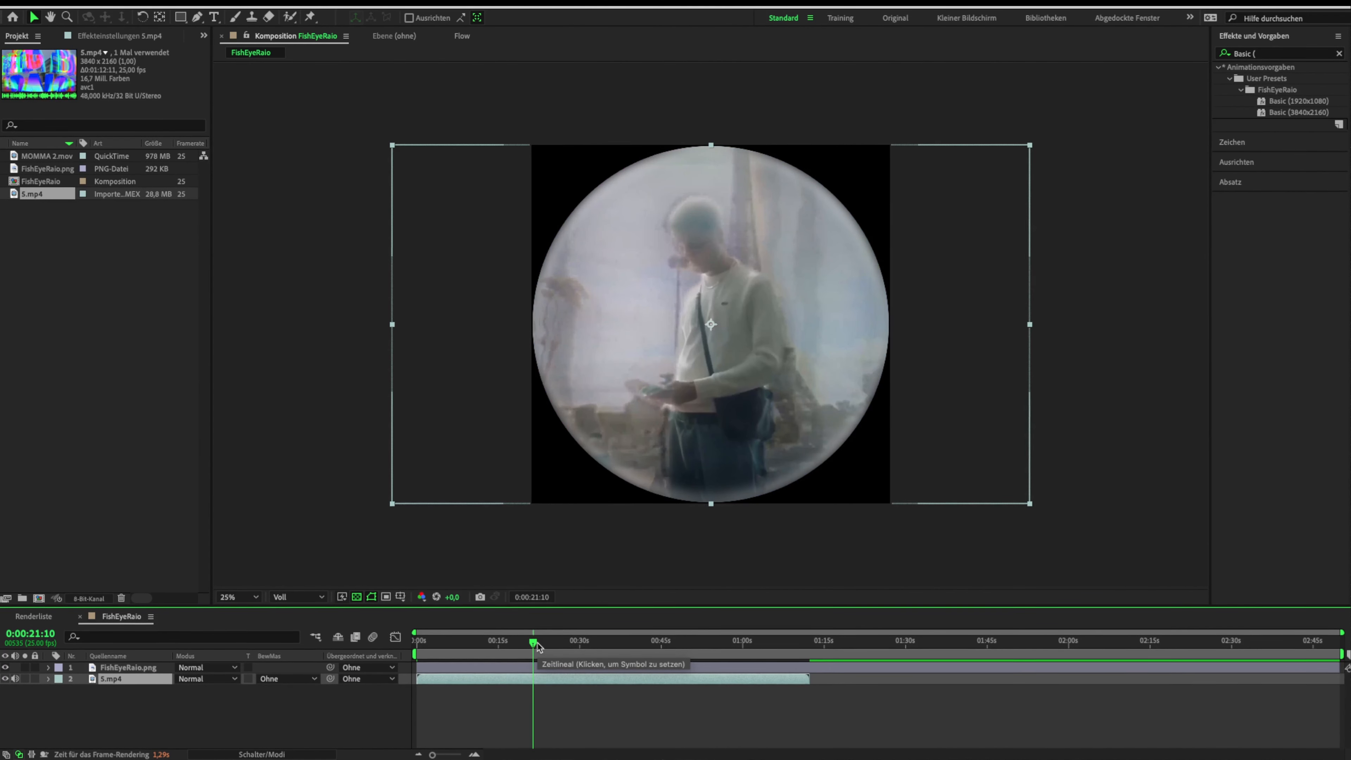
Step: Collapse the FishEyeRaio user preset folder to hide its Basic presets
{"action": "left_click", "coordinate": [568, 640]}
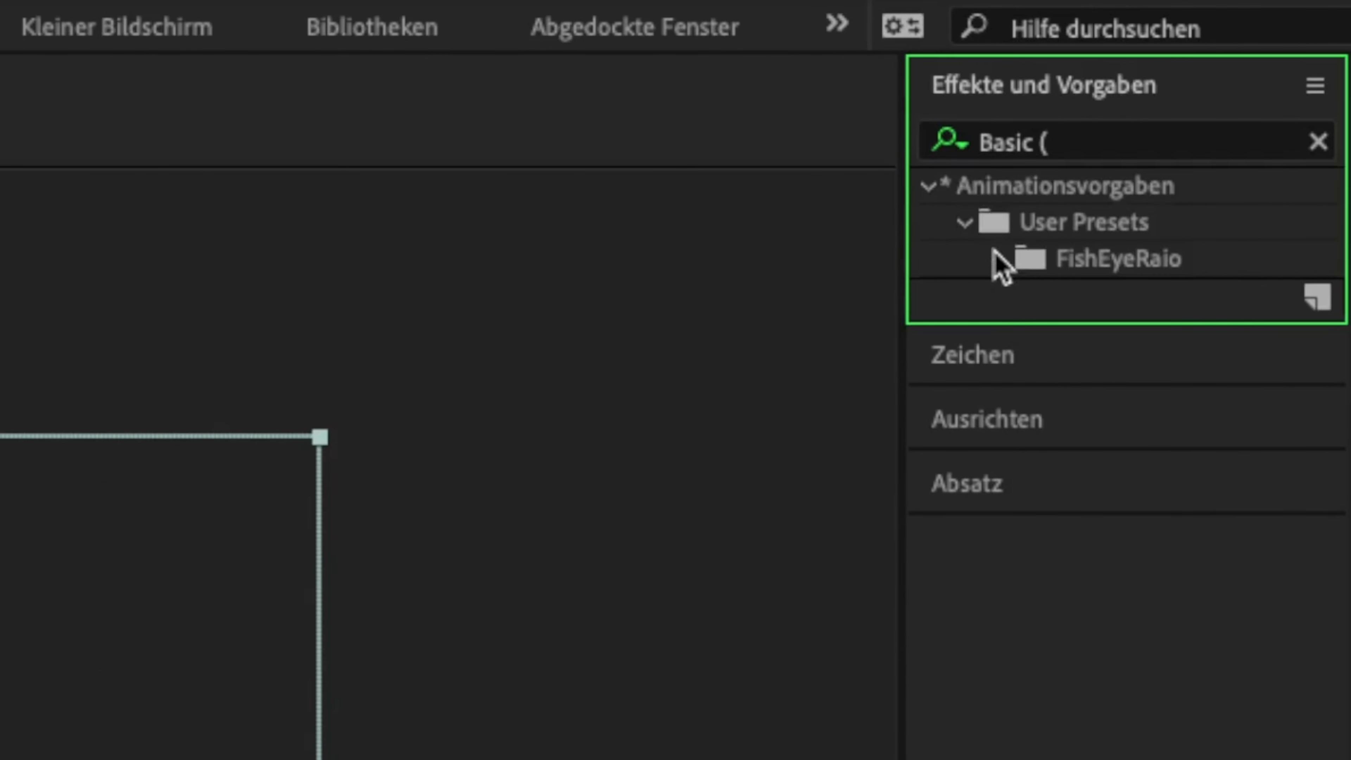
Step: Select MOMMA 2.mov in the Project panel to show its thumbnail and footage info
{"action": "left_click", "coordinate": [1002, 258]}
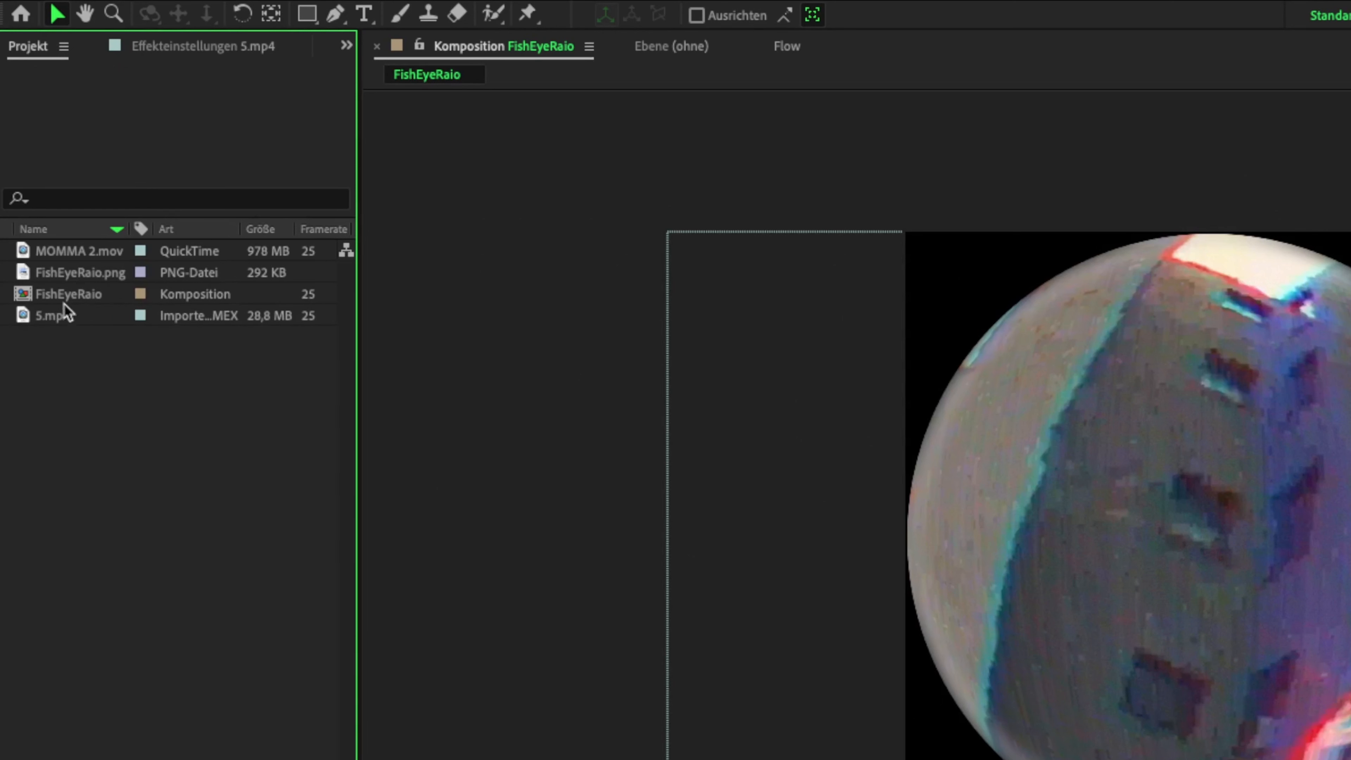
{"action": "left_click", "coordinate": [80, 251]}
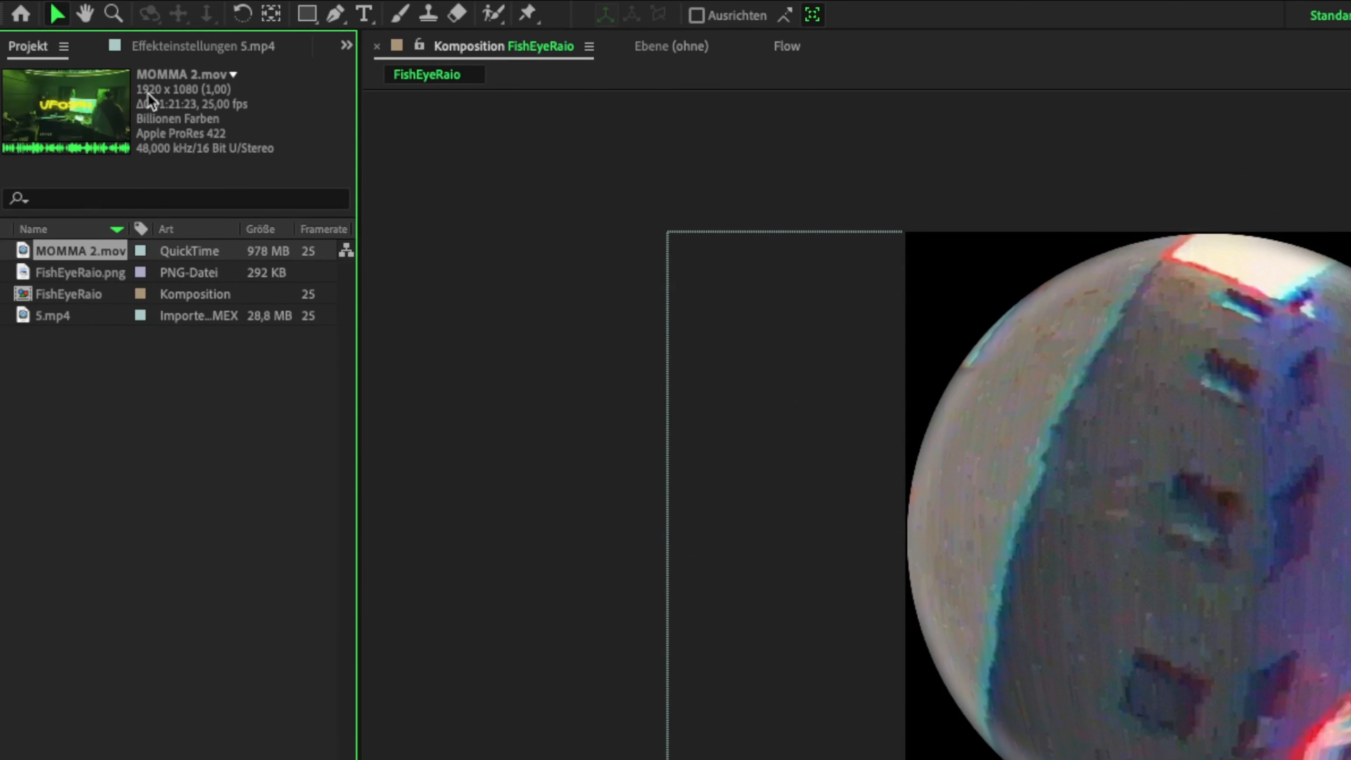